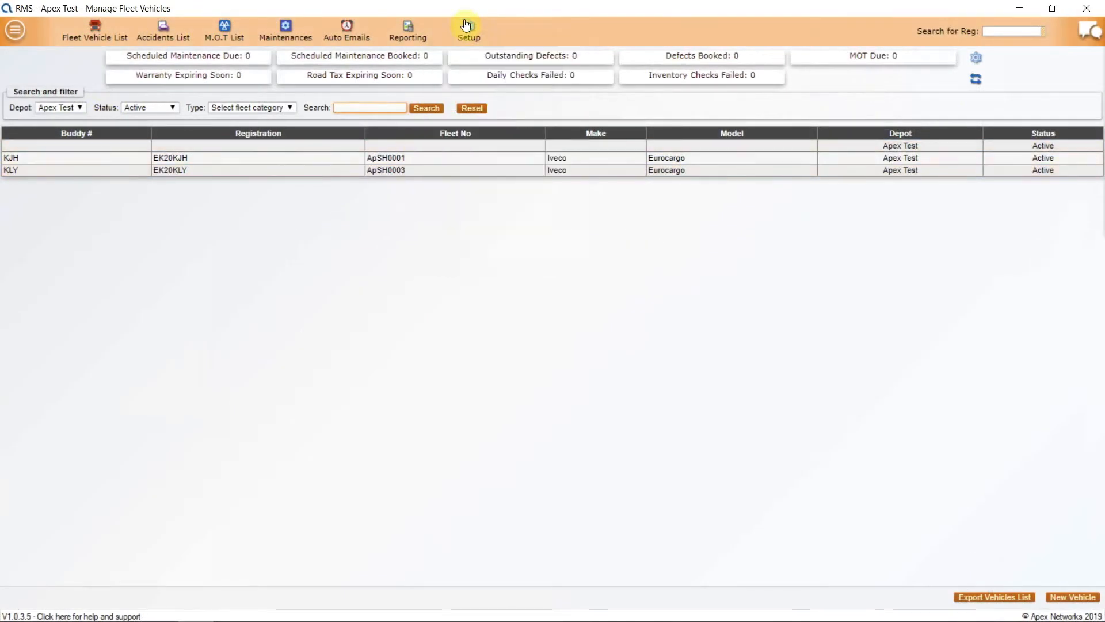
# - Open Setup > Maintenance Categories to list the eight categories, including A Service and MOT
pyautogui.click(468, 31)
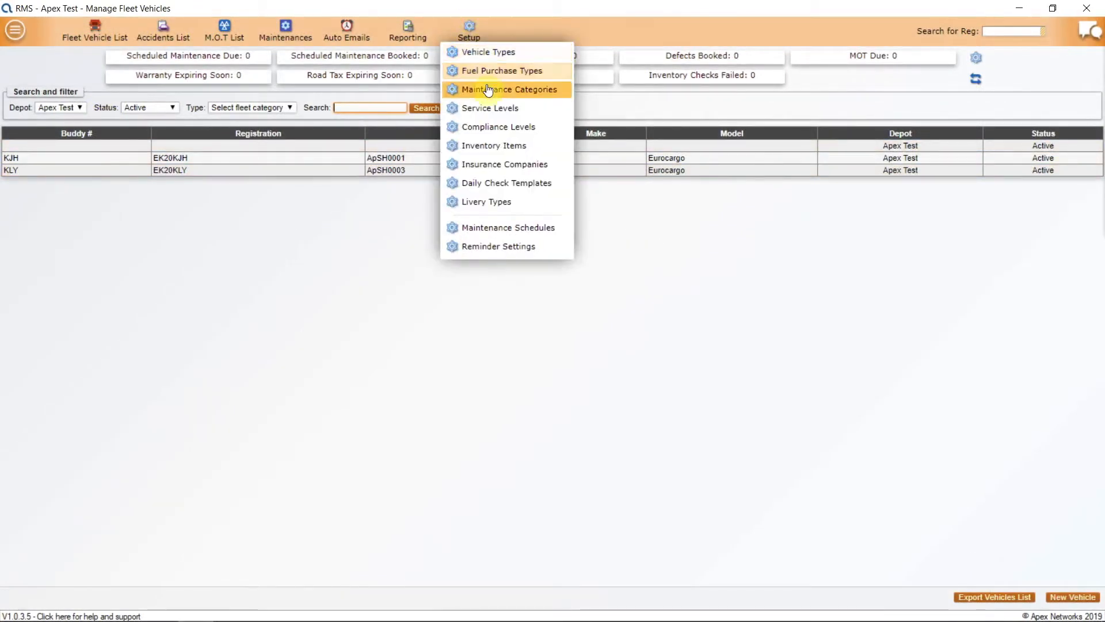
pyautogui.click(505, 89)
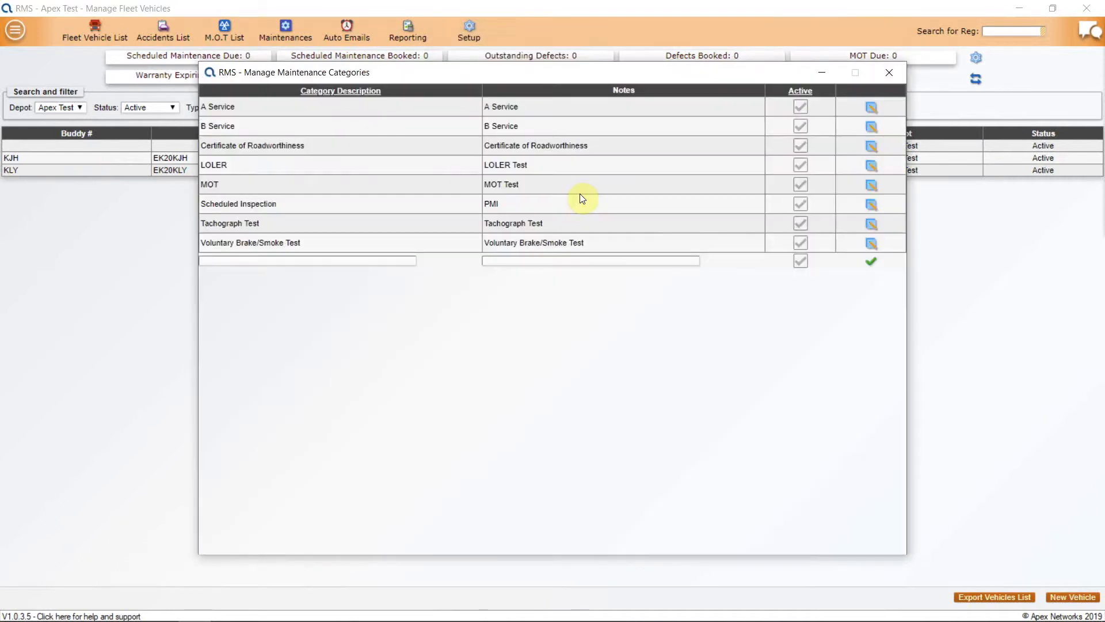
pyautogui.moveTo(570, 299)
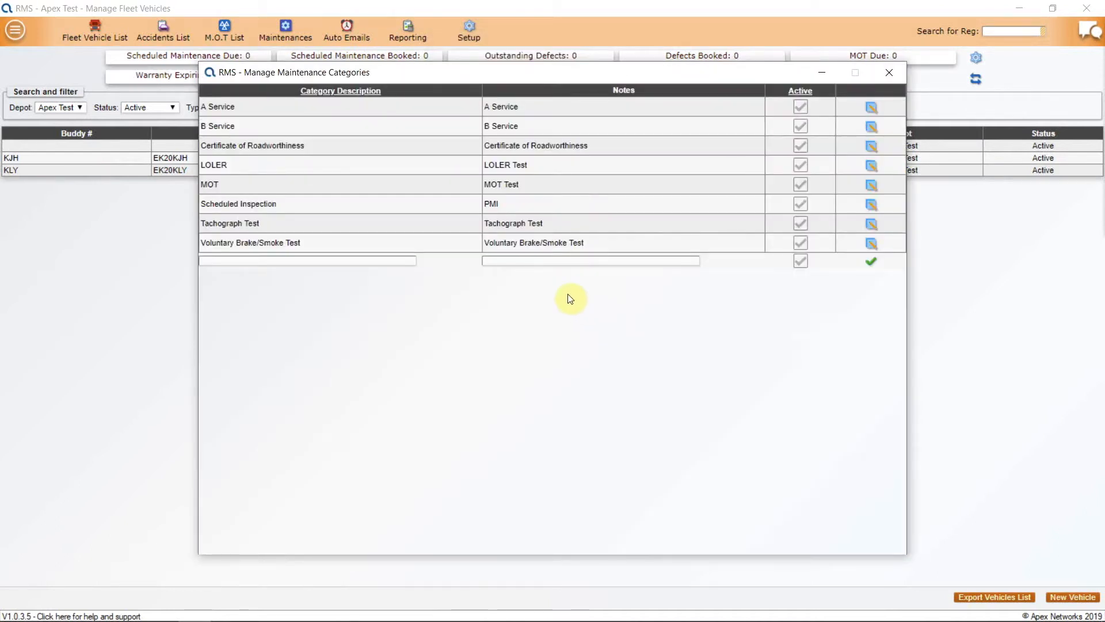
pyautogui.moveTo(556, 268)
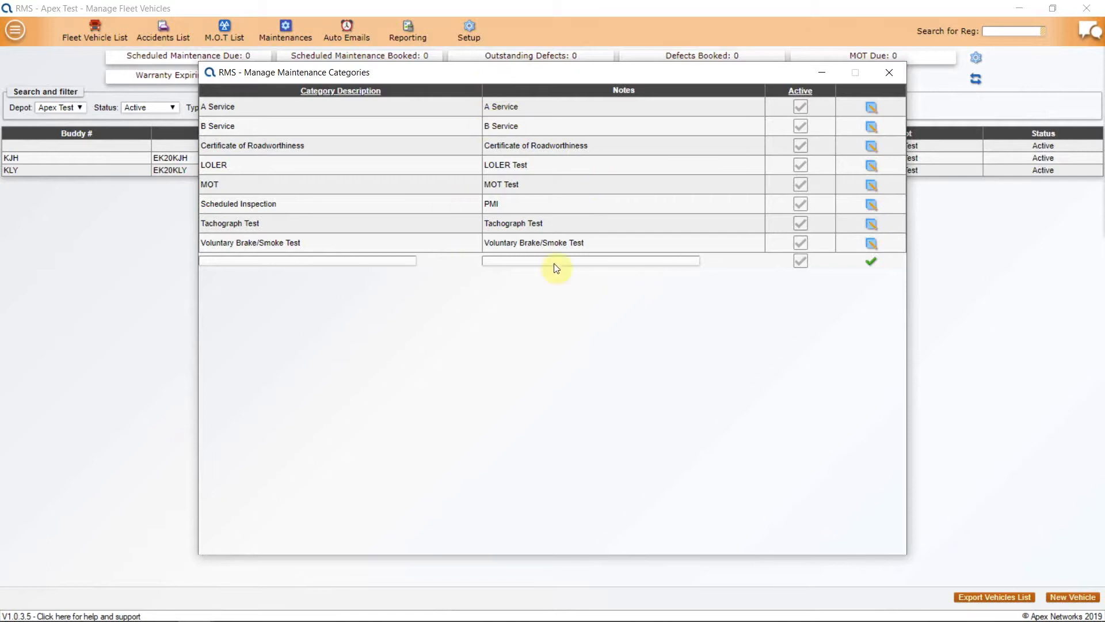
pyautogui.moveTo(527, 302)
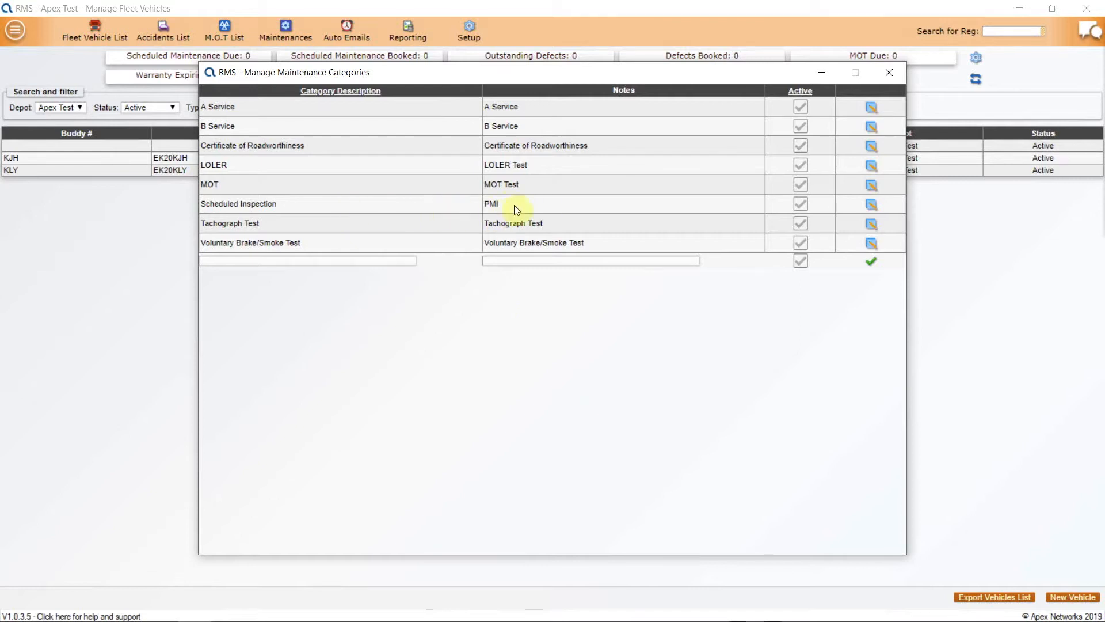
pyautogui.moveTo(529, 208)
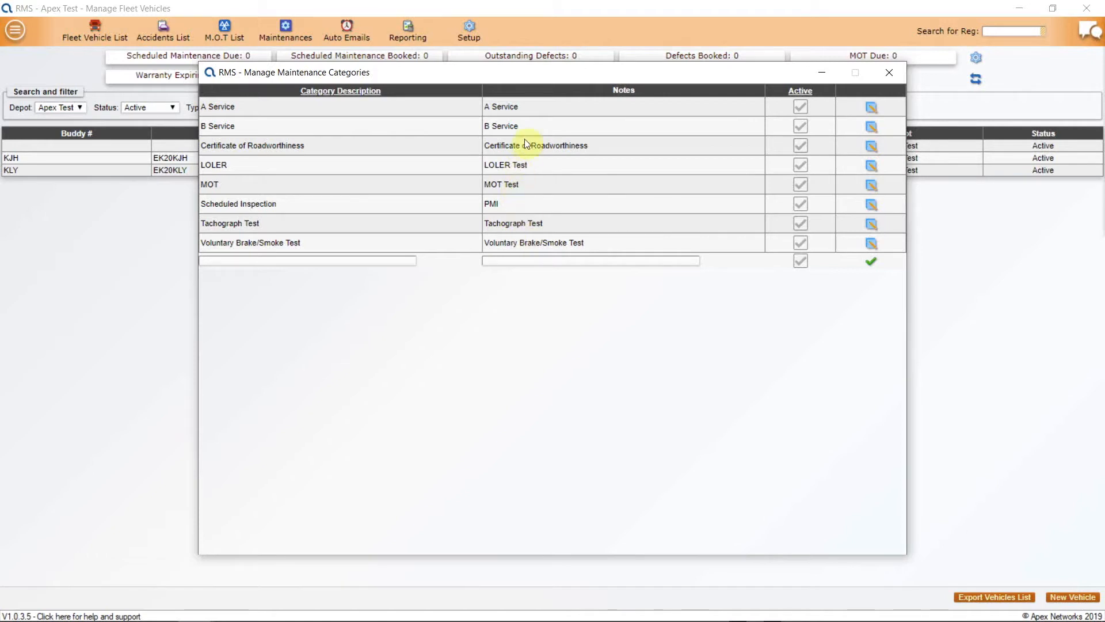
pyautogui.moveTo(512, 74)
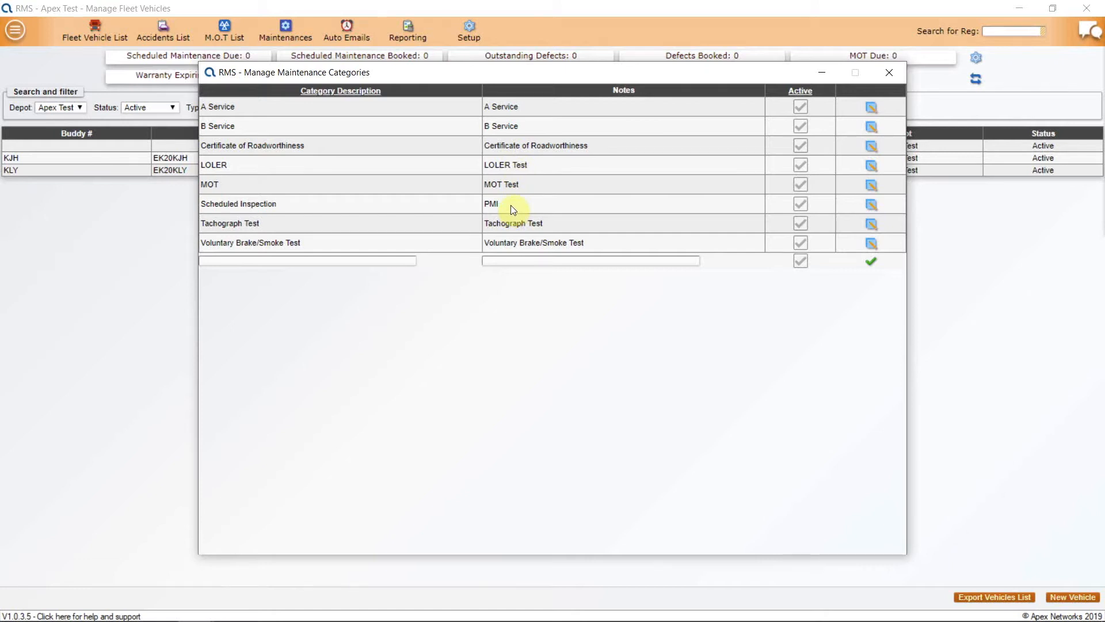
pyautogui.moveTo(555, 240)
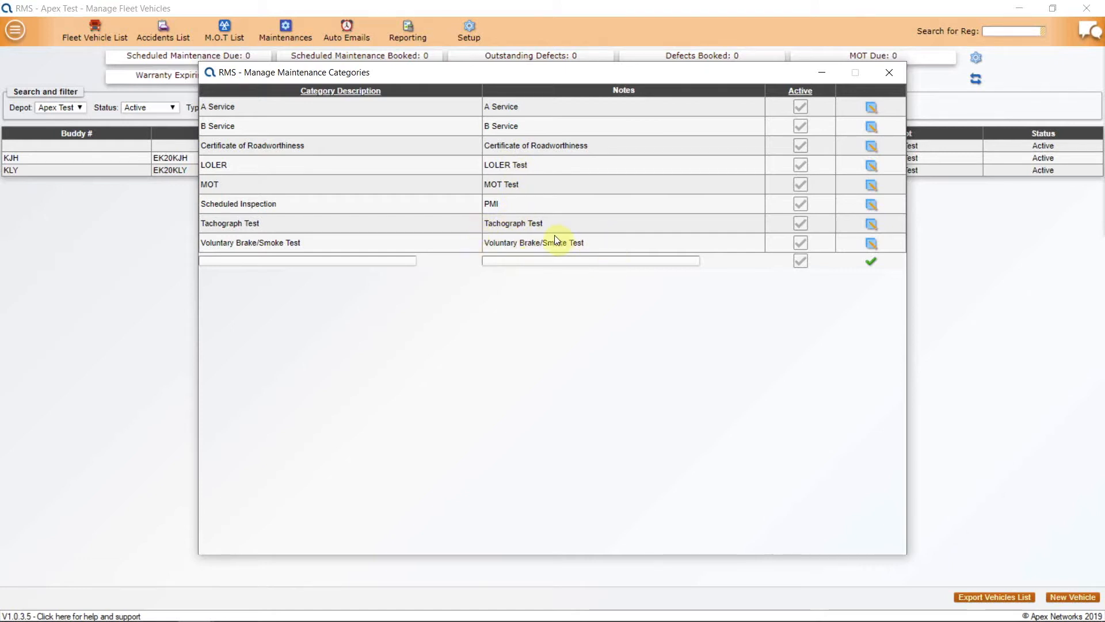
pyautogui.moveTo(502, 223)
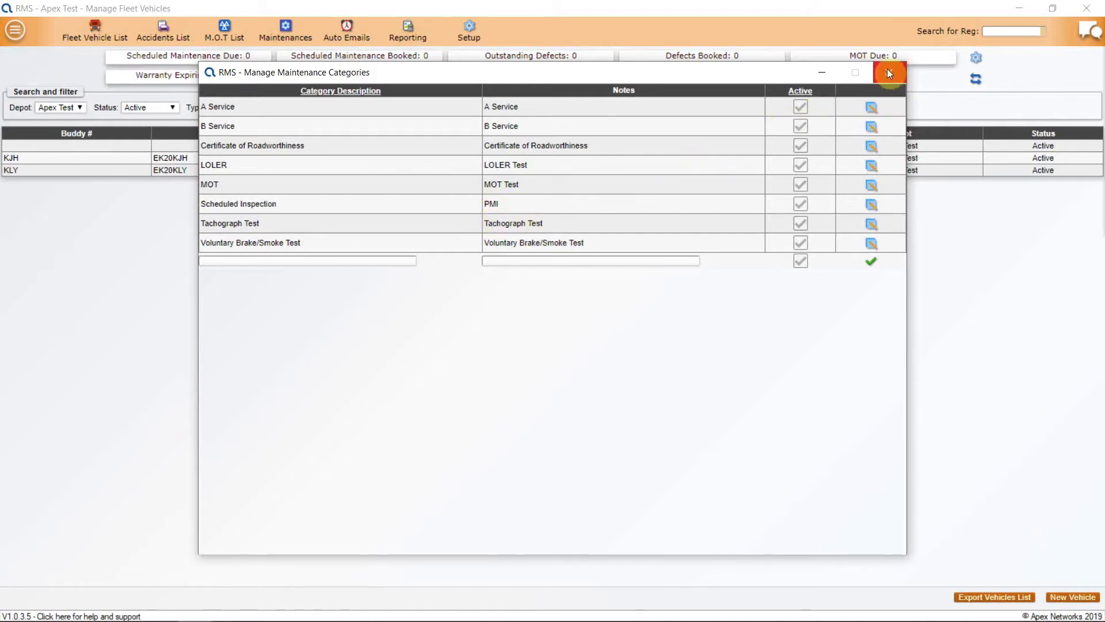
# - Swap the categories list for the seven maintenance schedules, such as Heavies, Plant and Cars & 4X4's
pyautogui.click(888, 72)
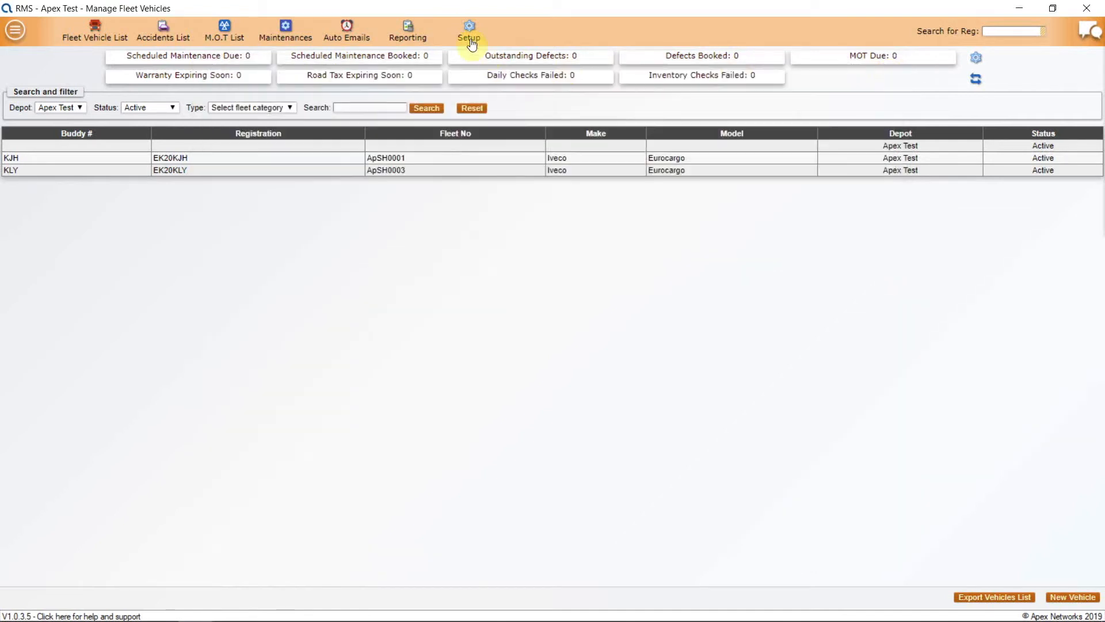
pyautogui.click(468, 31)
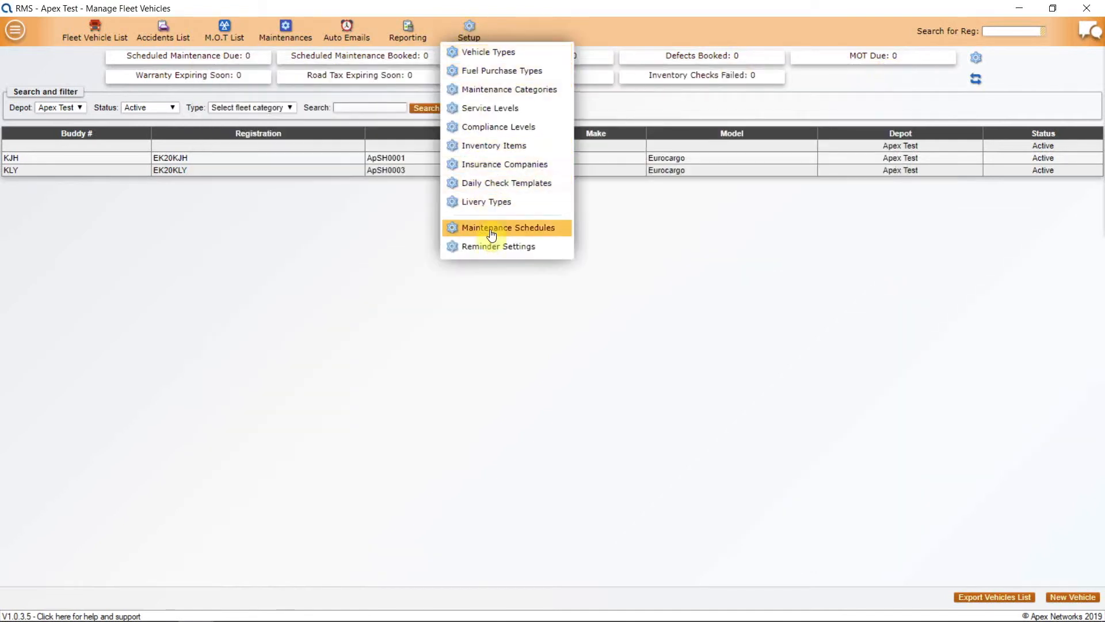
pyautogui.click(512, 227)
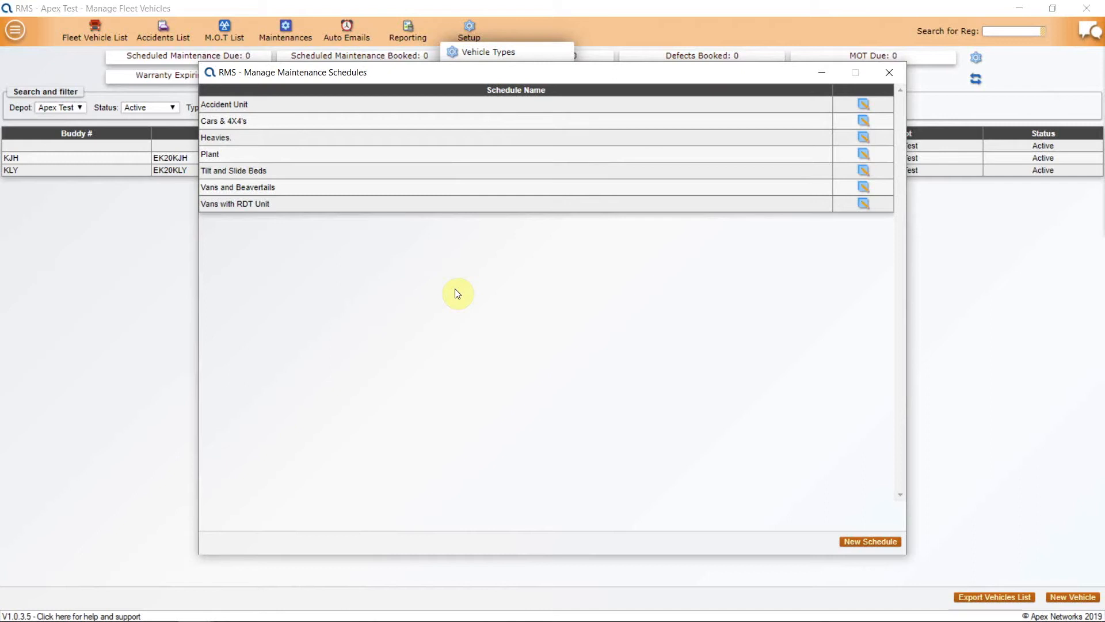
pyautogui.moveTo(438, 276)
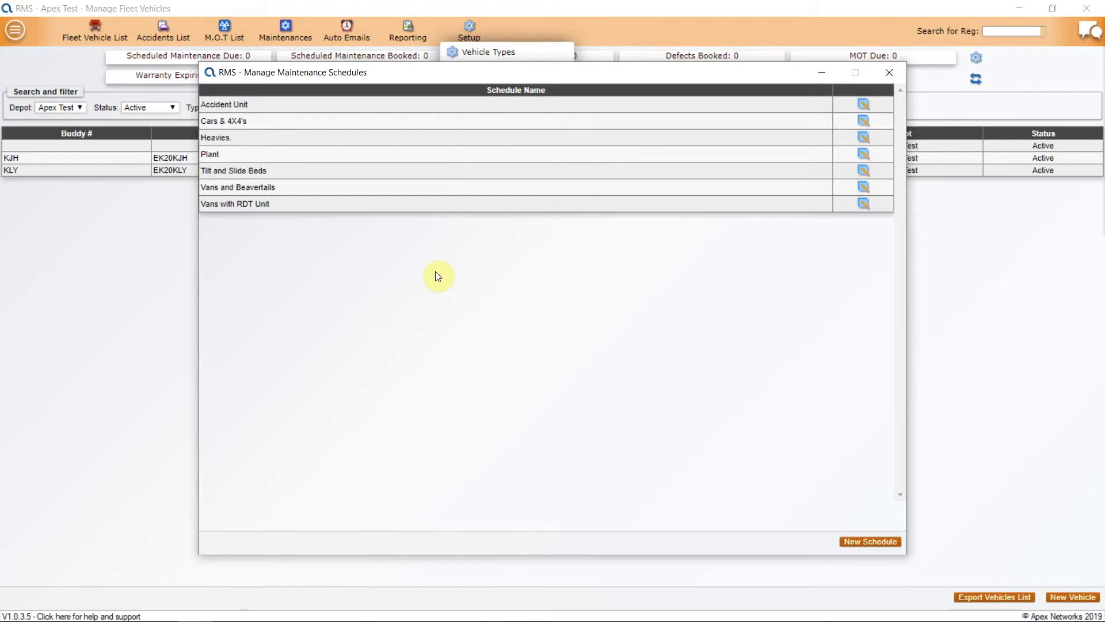
pyautogui.moveTo(271, 192)
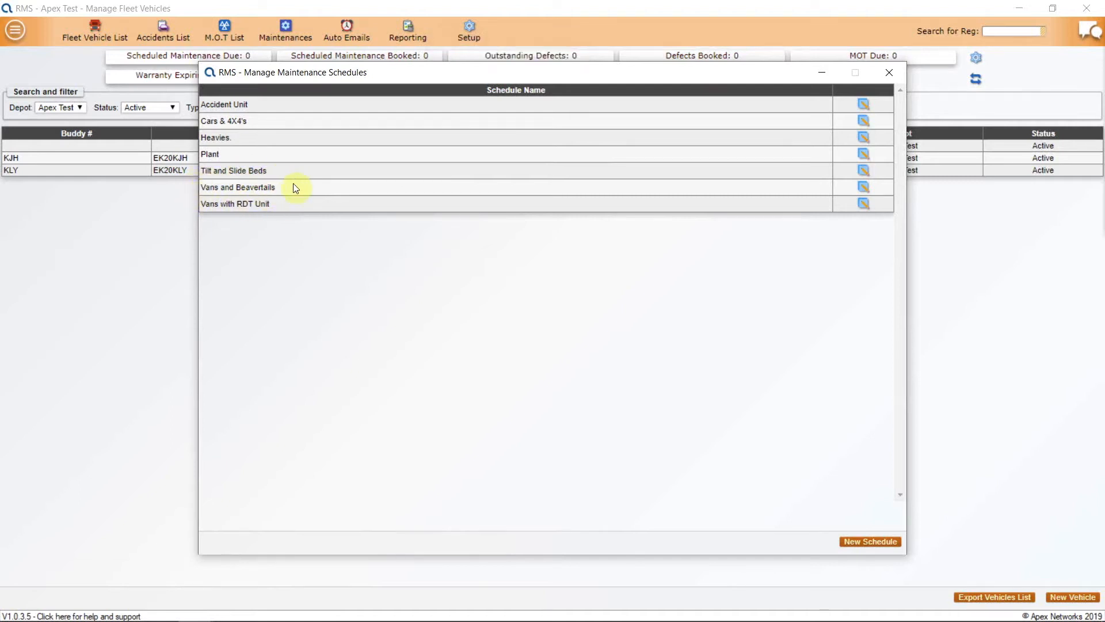
pyautogui.moveTo(290, 237)
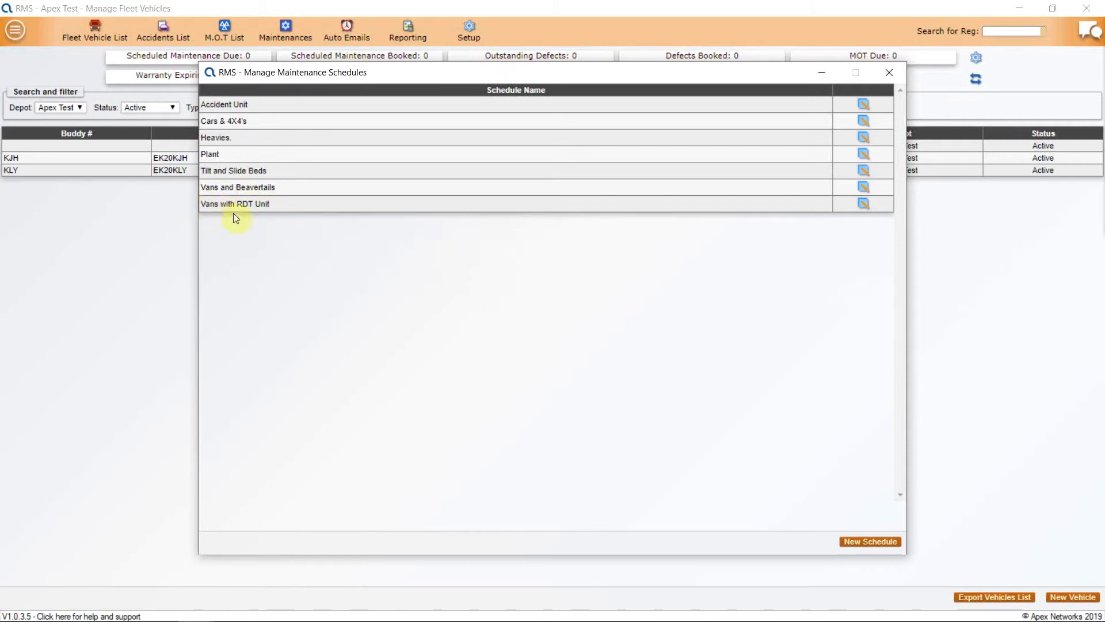
pyautogui.moveTo(274, 245)
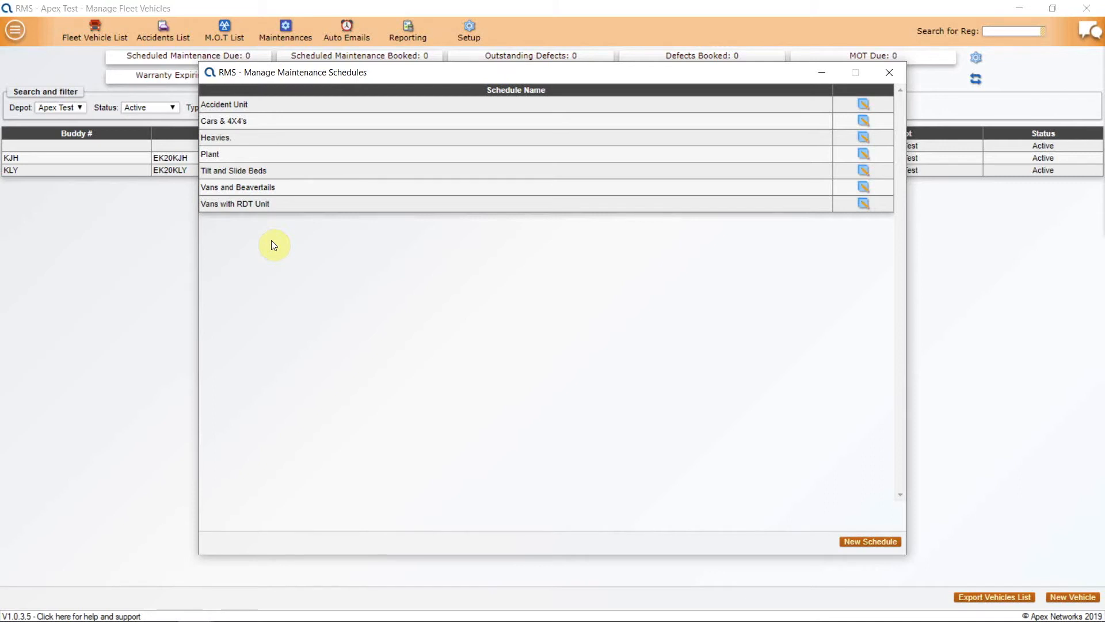
pyautogui.moveTo(327, 244)
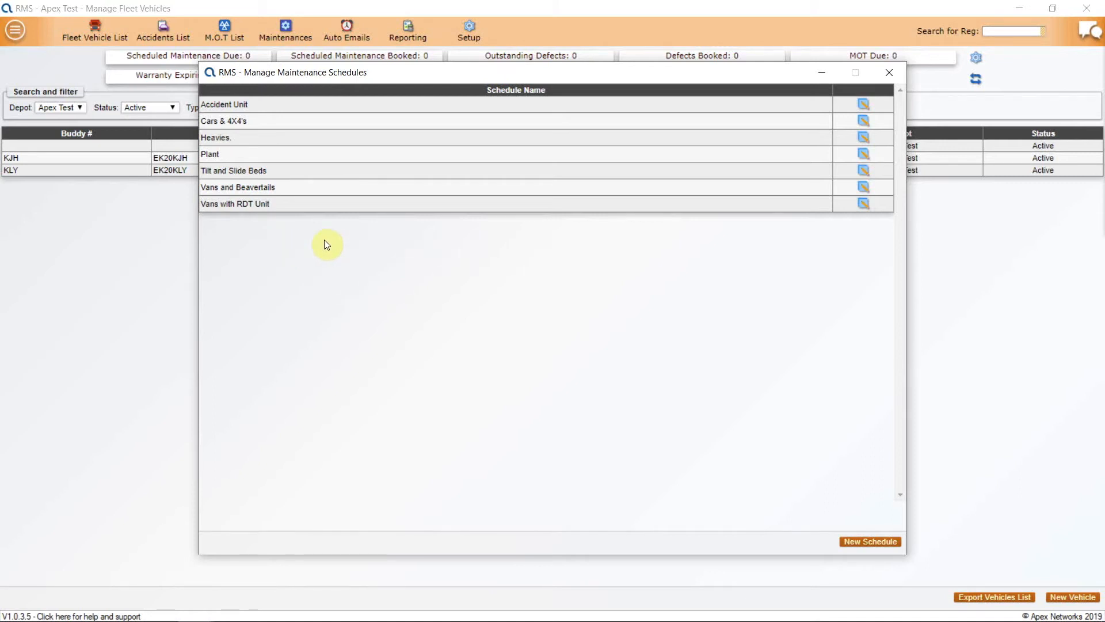
pyautogui.moveTo(239, 150)
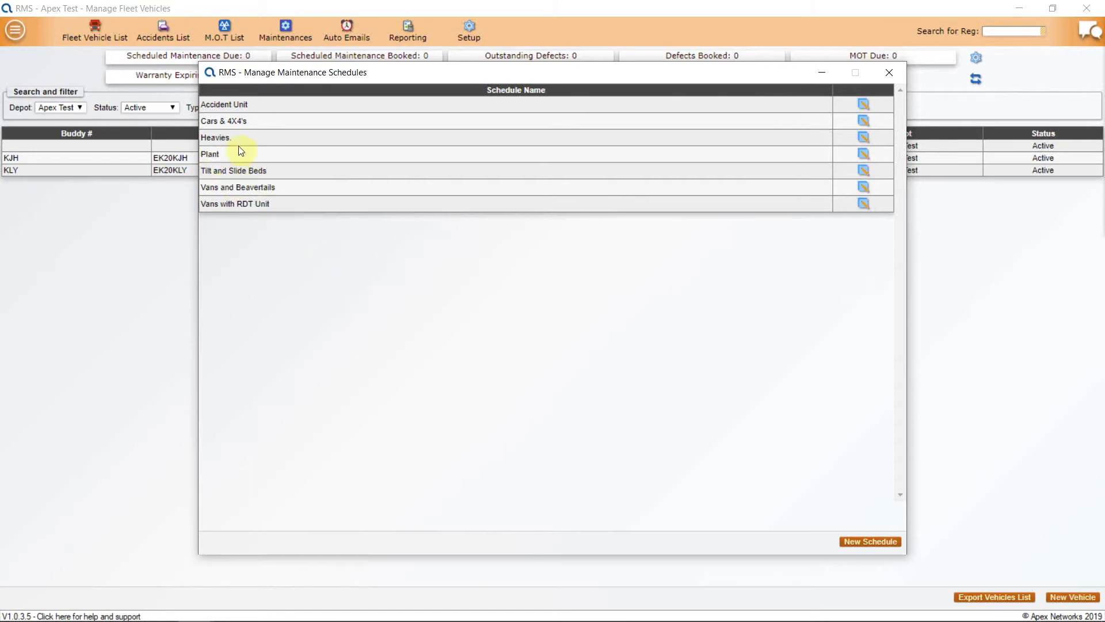
pyautogui.moveTo(243, 171)
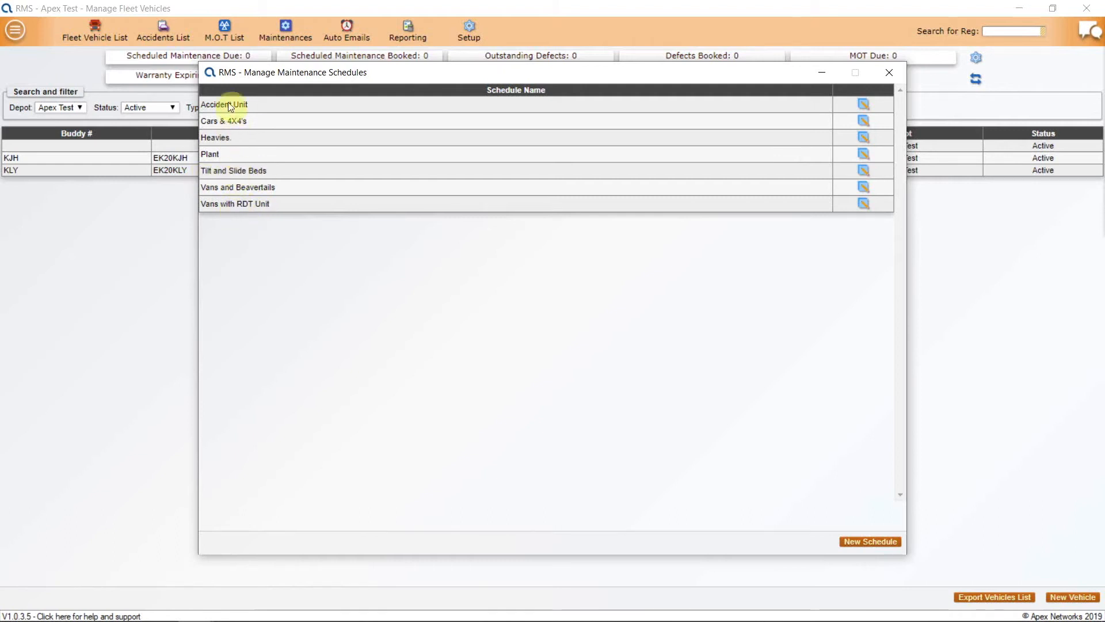
pyautogui.moveTo(228, 138)
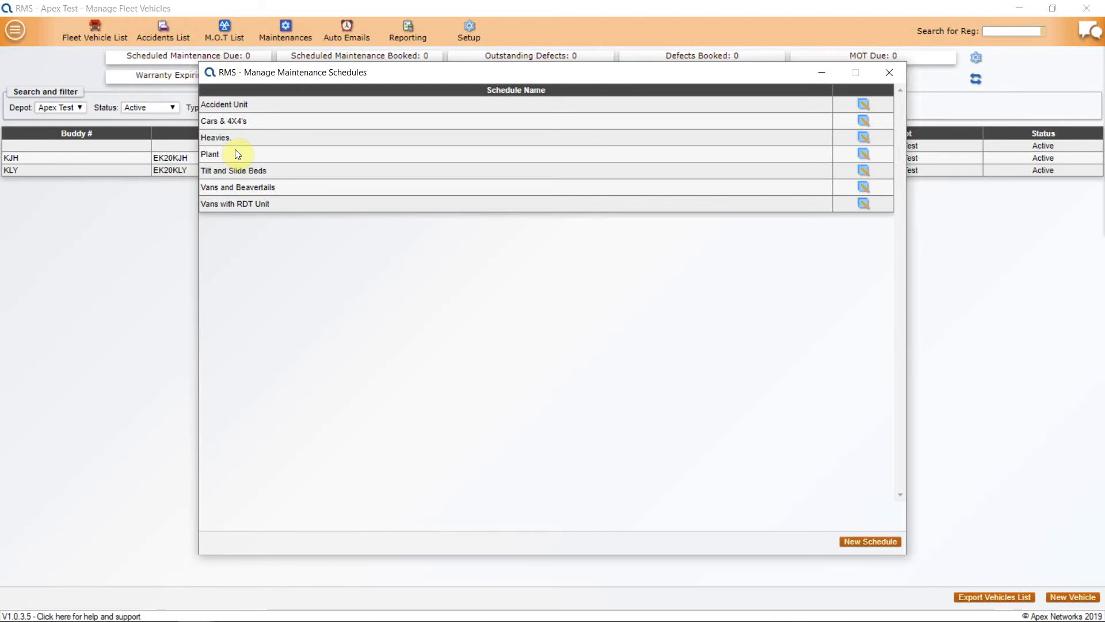
pyautogui.moveTo(835, 162)
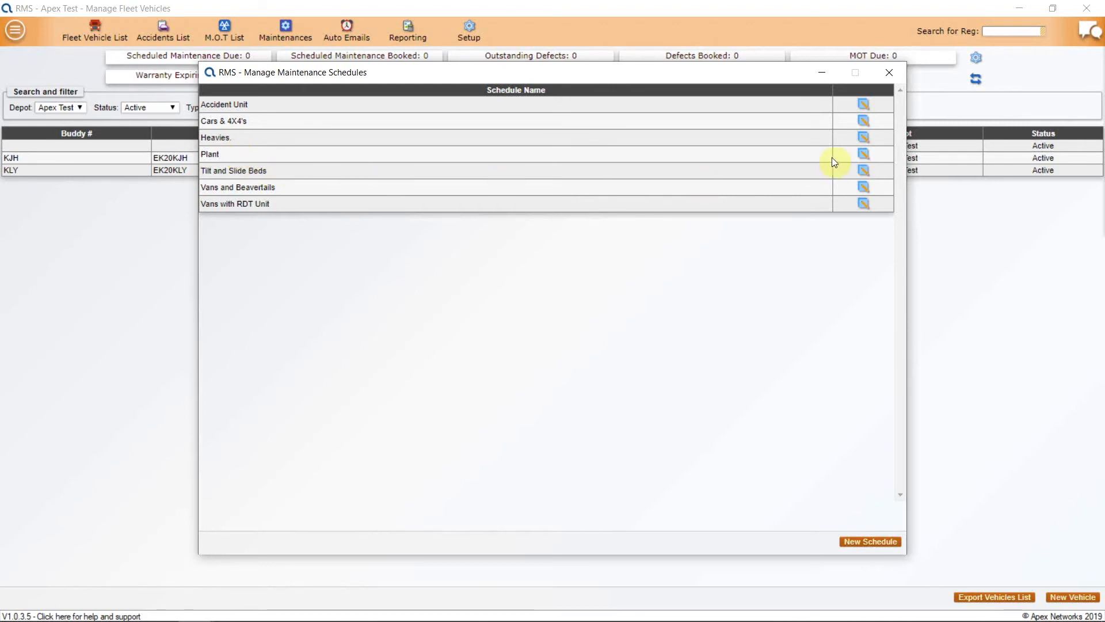
# - Give Tilt and Slide Beds an A Service item at 15000 miles, described SERVICE
pyautogui.click(863, 170)
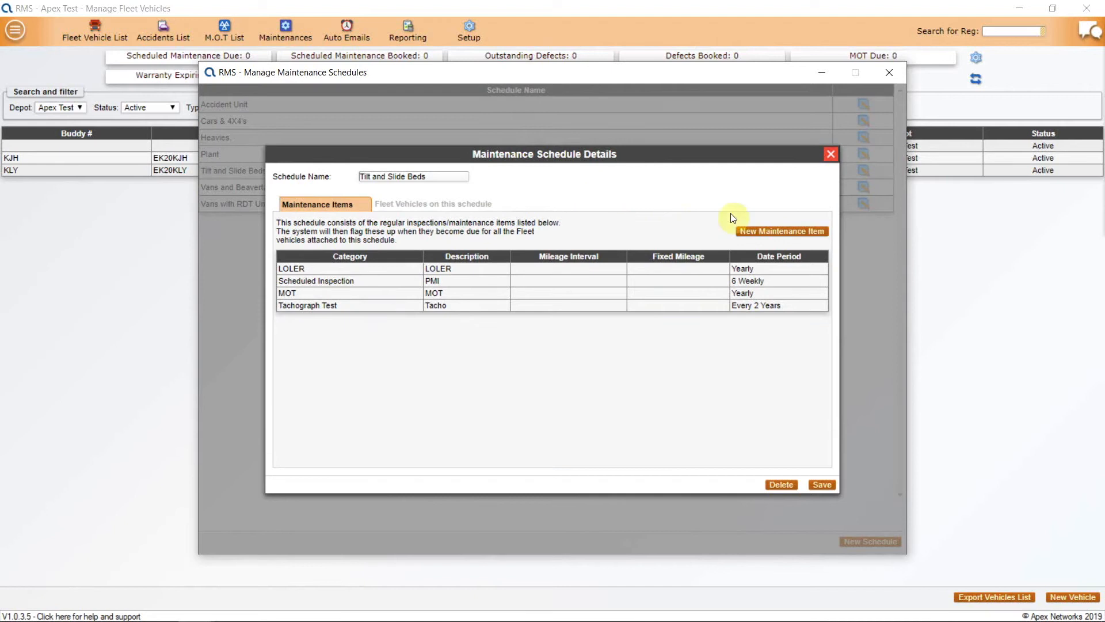
pyautogui.click(781, 231)
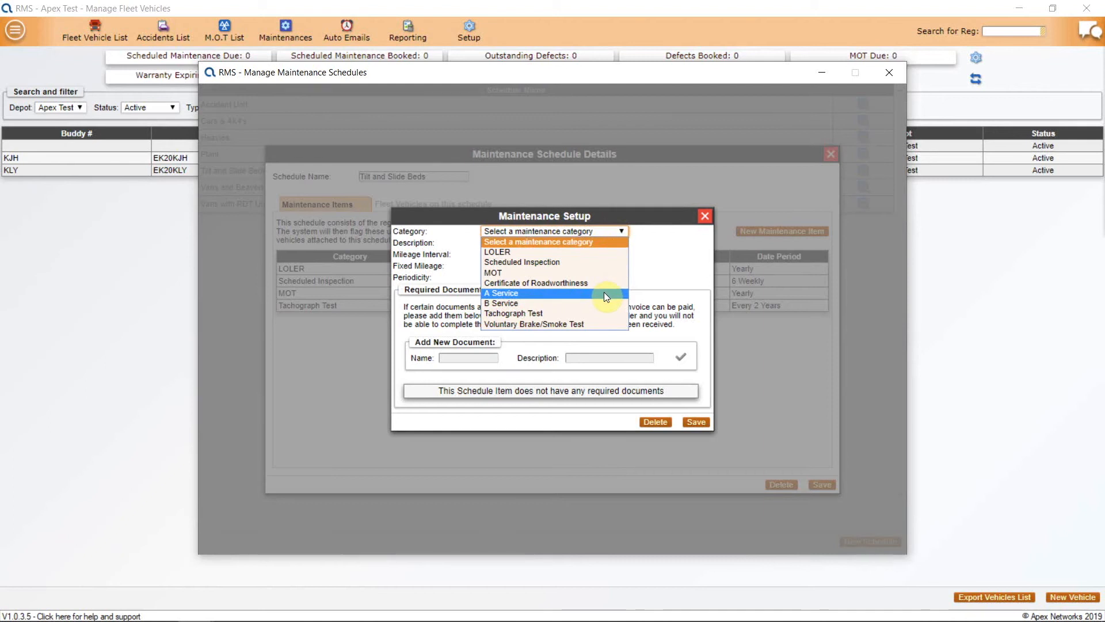
pyautogui.click(501, 292)
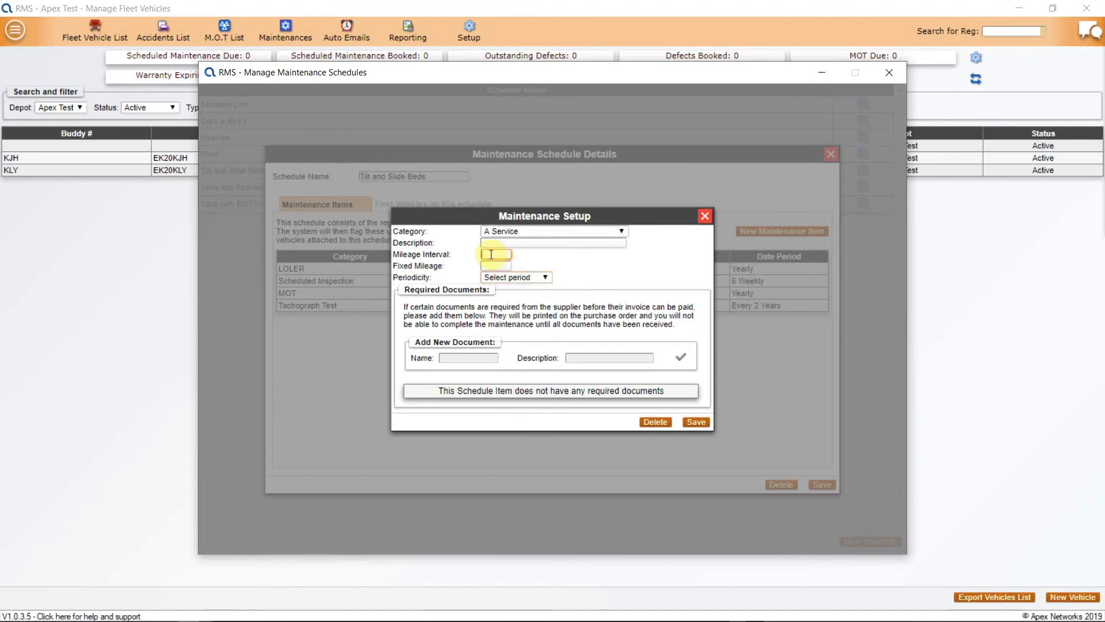
pyautogui.write('15000')
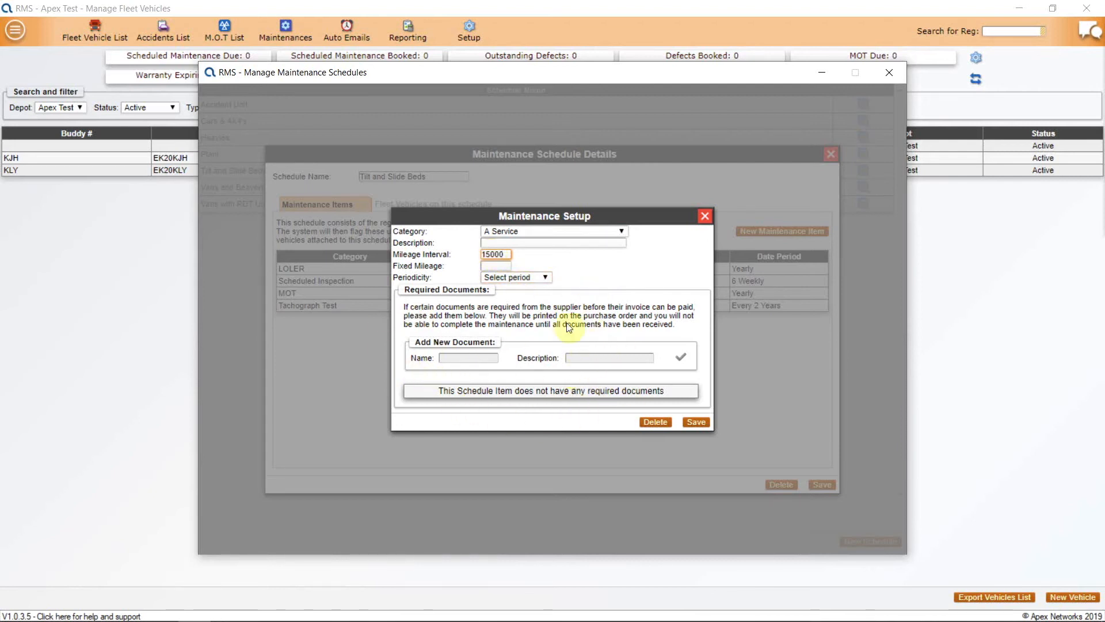
pyautogui.write('SERVICE')
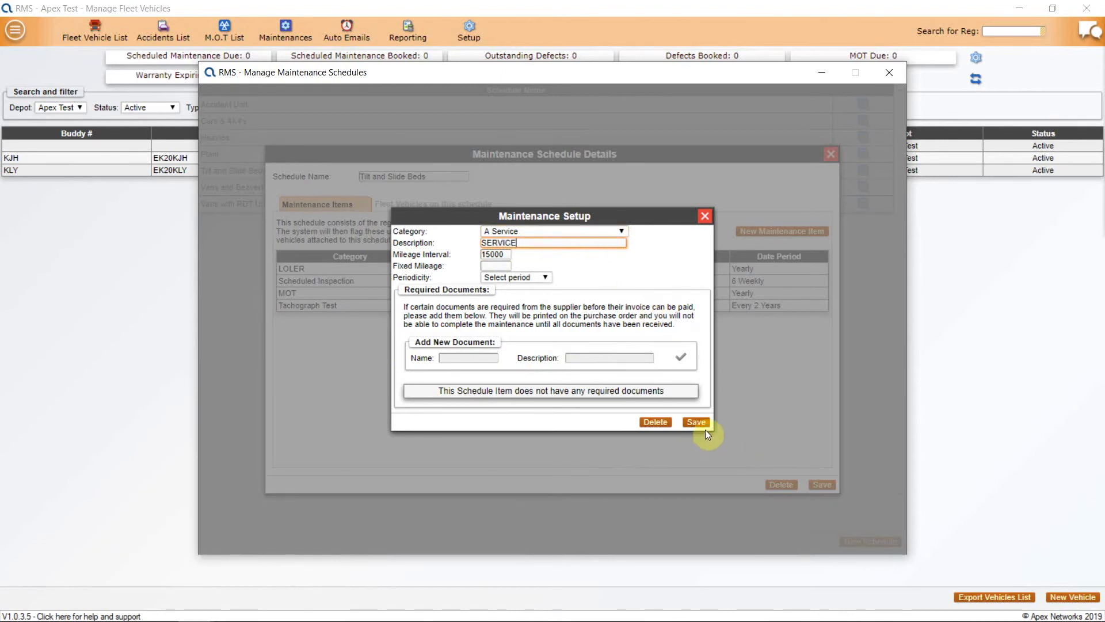
pyautogui.click(695, 421)
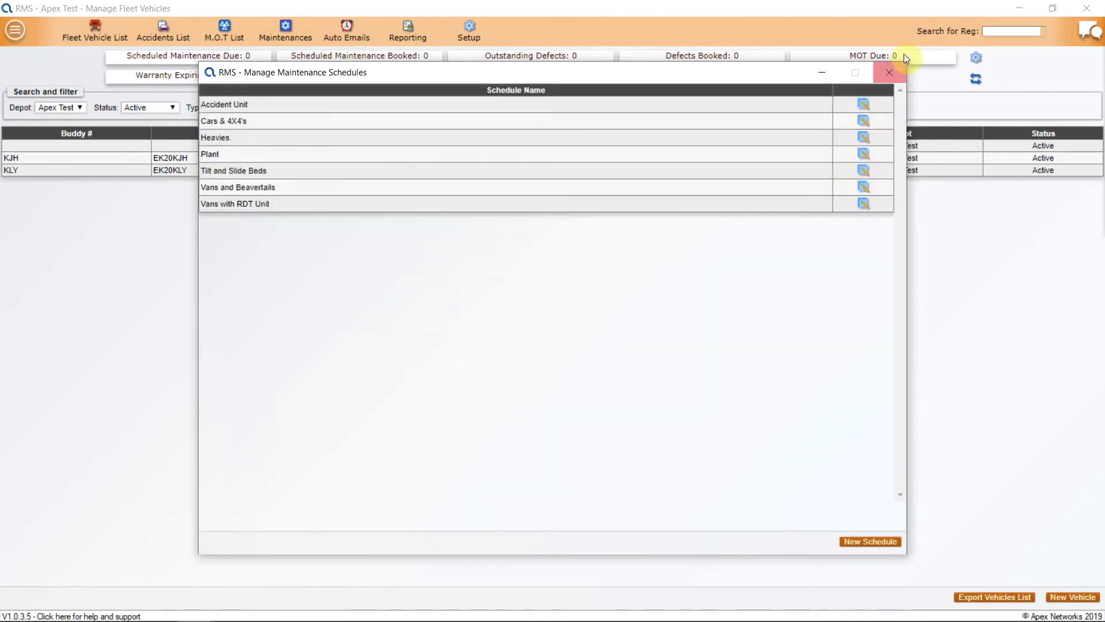
pyautogui.click(889, 73)
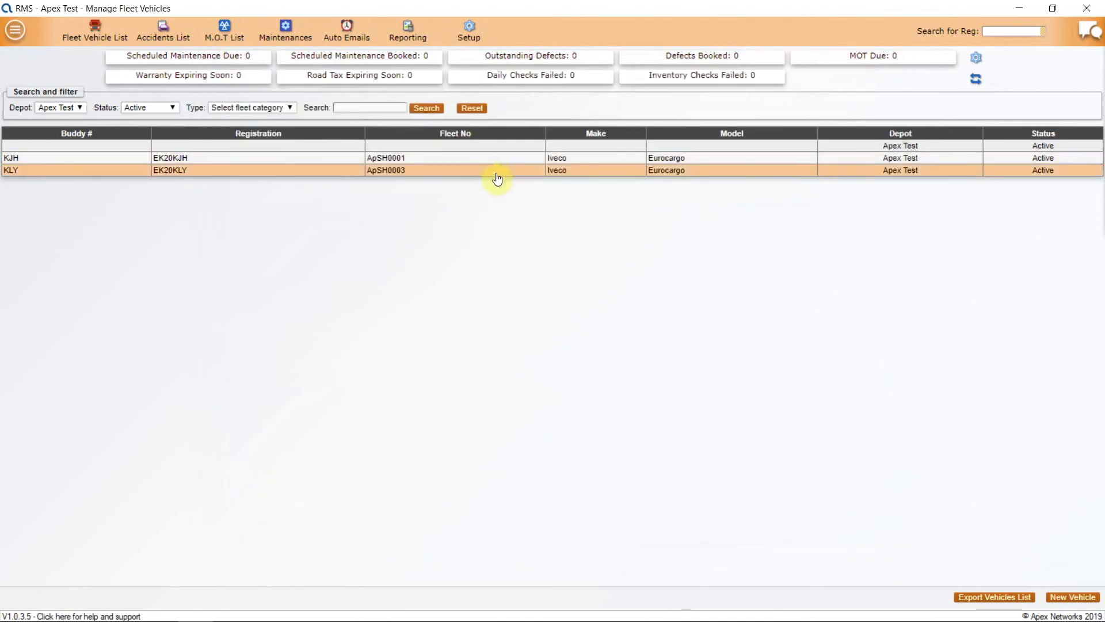
pyautogui.doubleClick(496, 170)
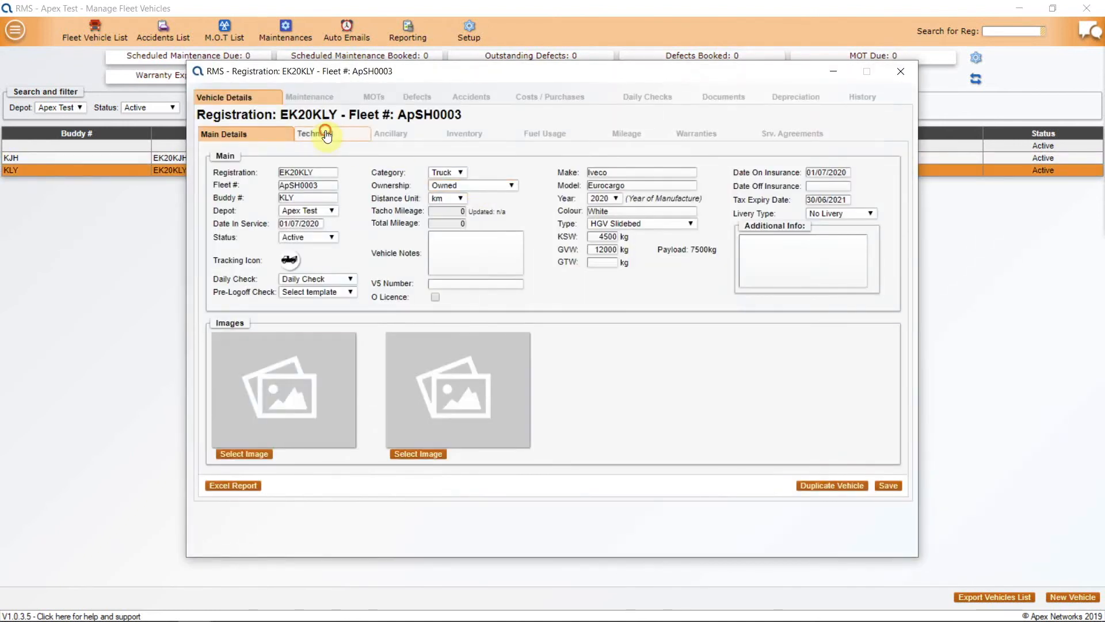
pyautogui.click(316, 133)
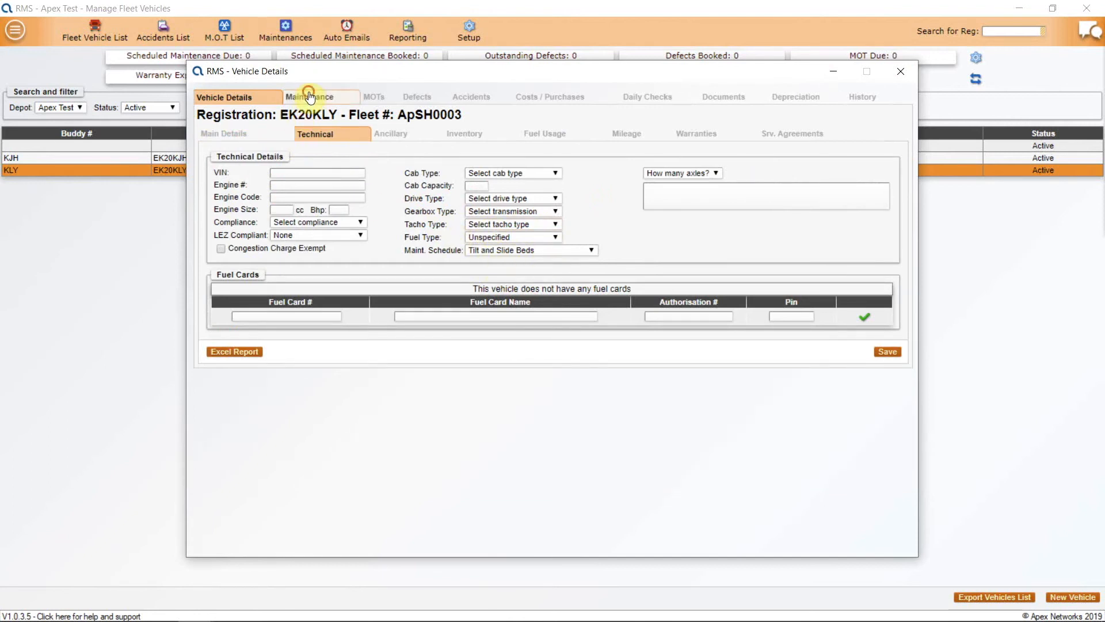
pyautogui.click(319, 97)
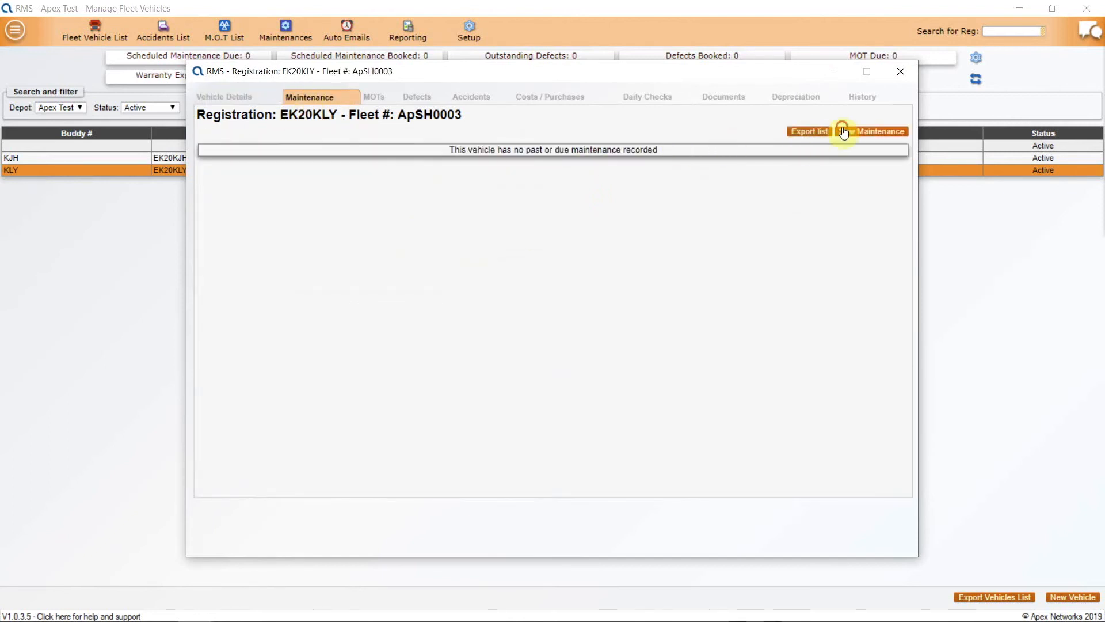
pyautogui.click(873, 132)
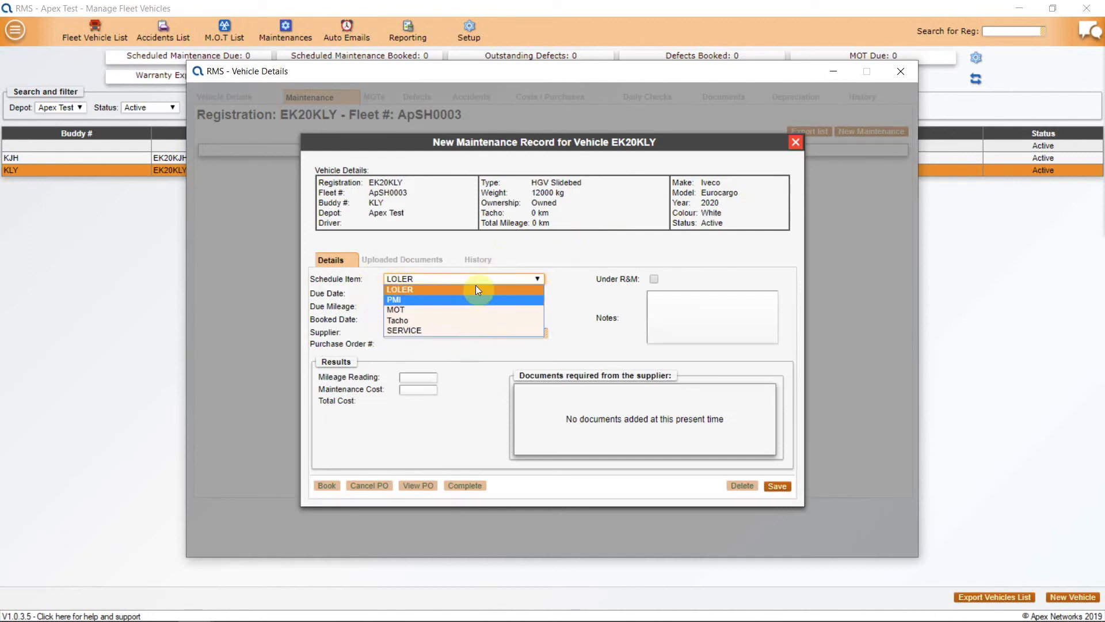
pyautogui.click(393, 299)
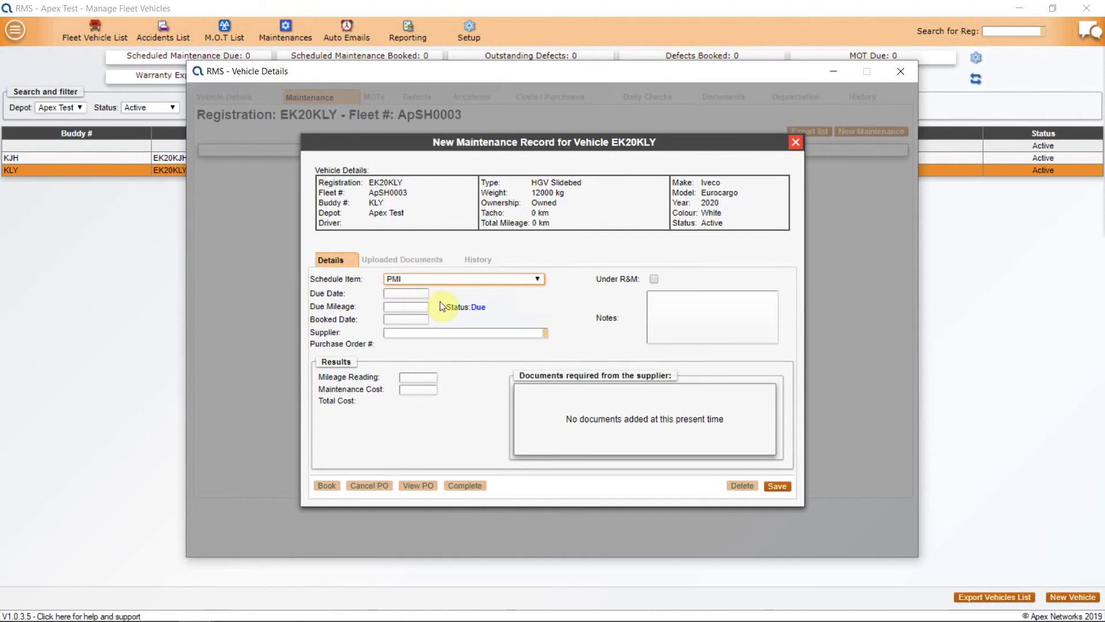
pyautogui.click(405, 306)
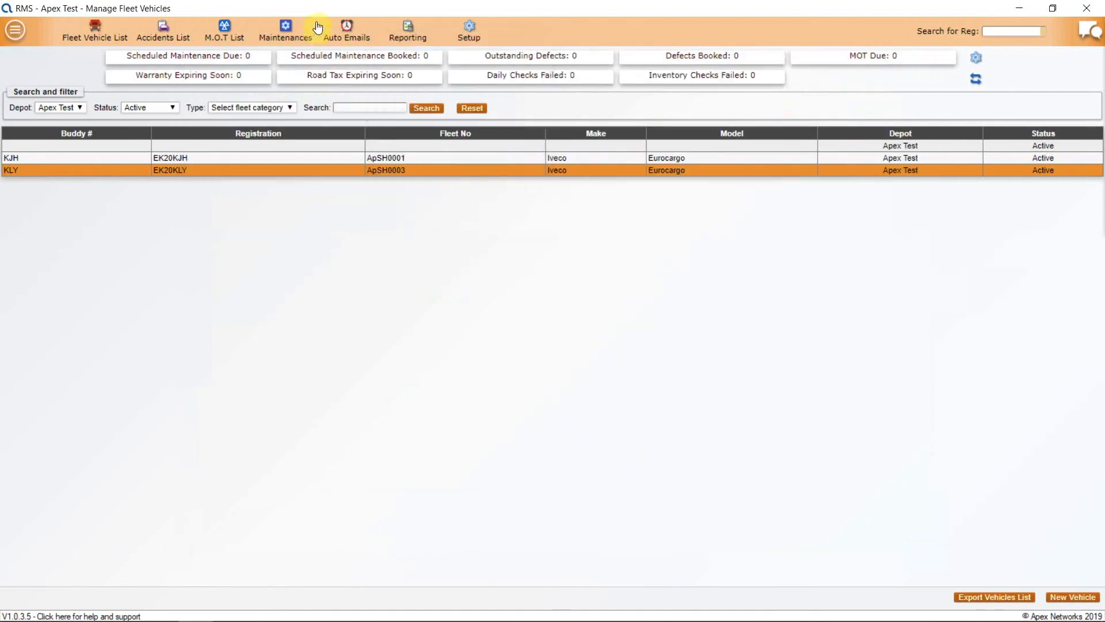
pyautogui.click(346, 31)
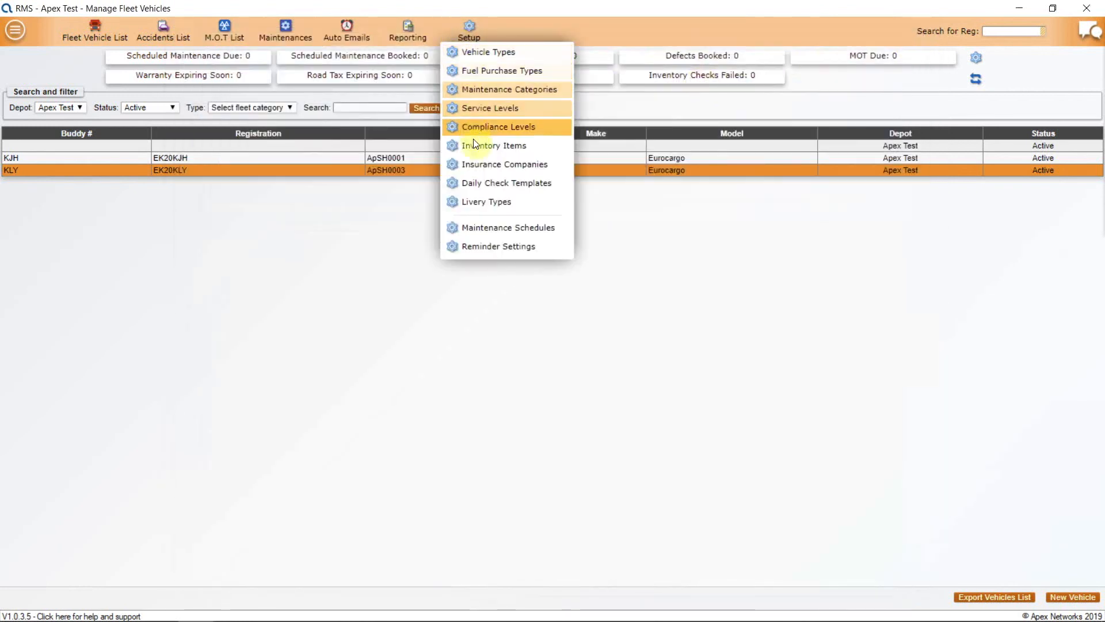
pyautogui.click(498, 246)
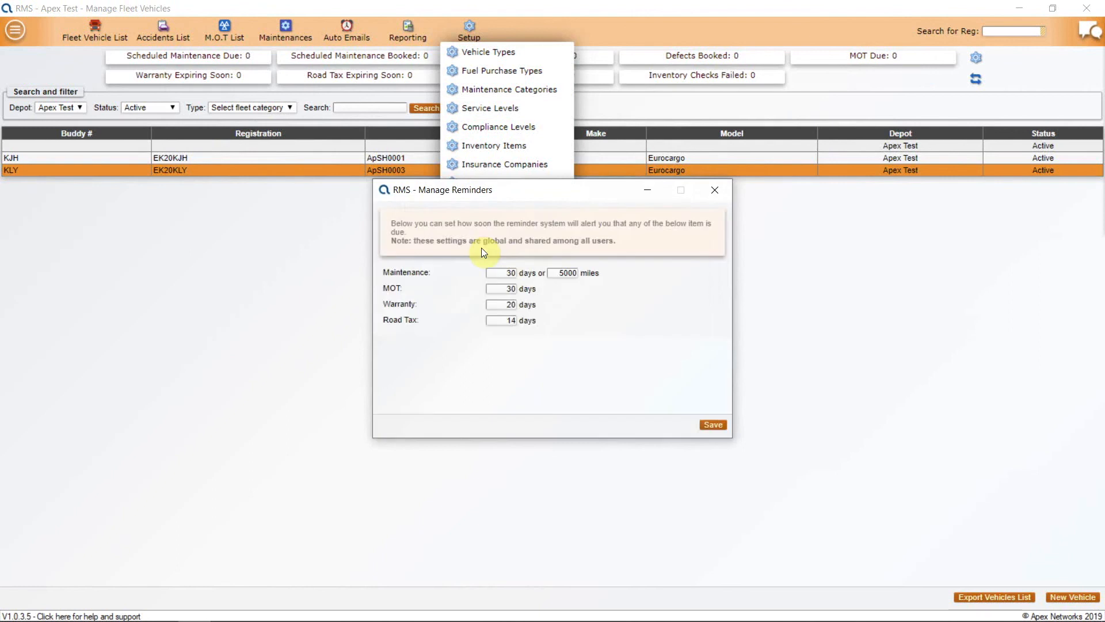
pyautogui.moveTo(515, 241)
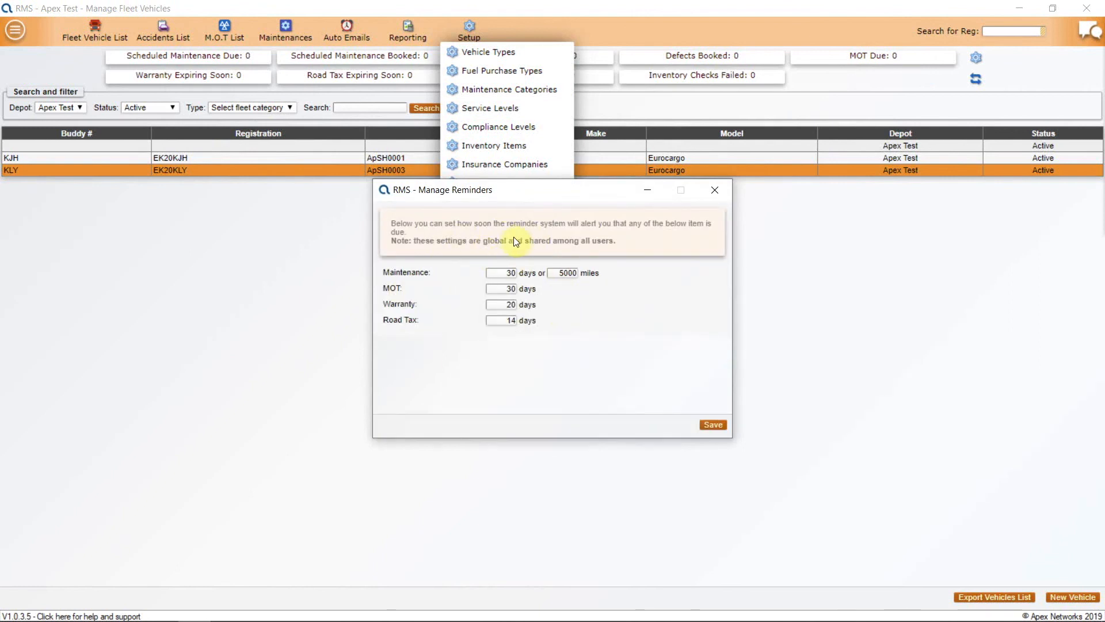
pyautogui.click(714, 189)
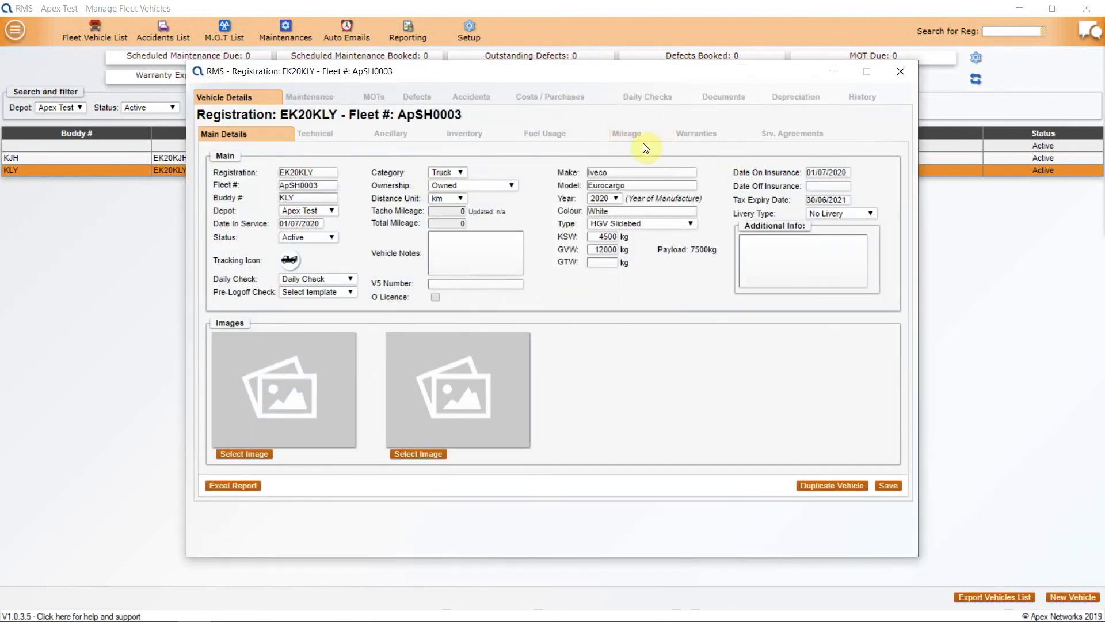
pyautogui.moveTo(564, 94)
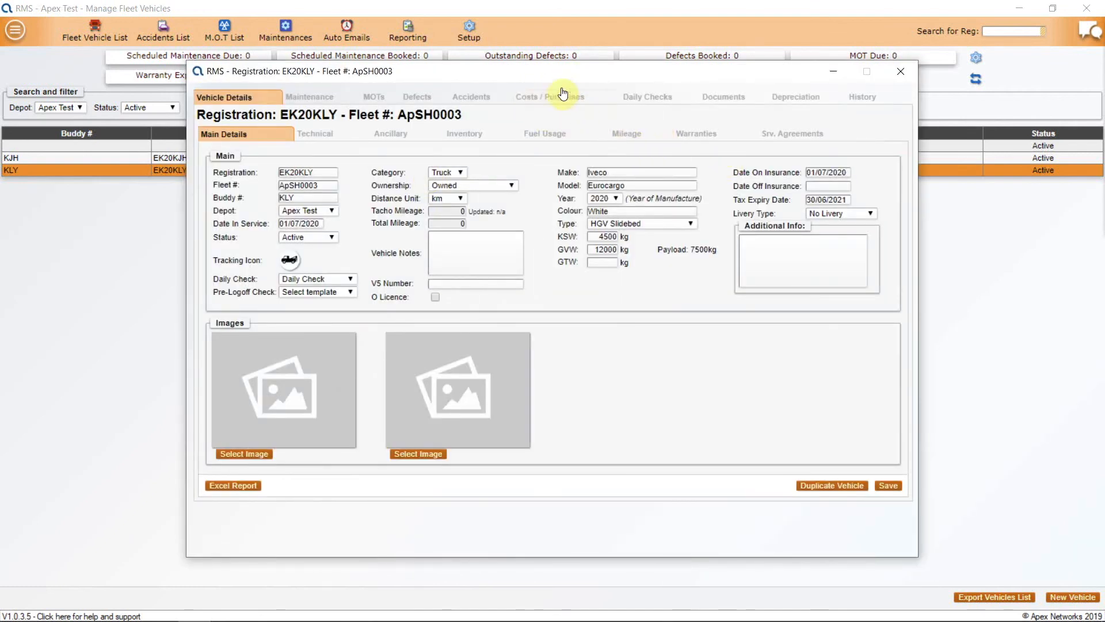